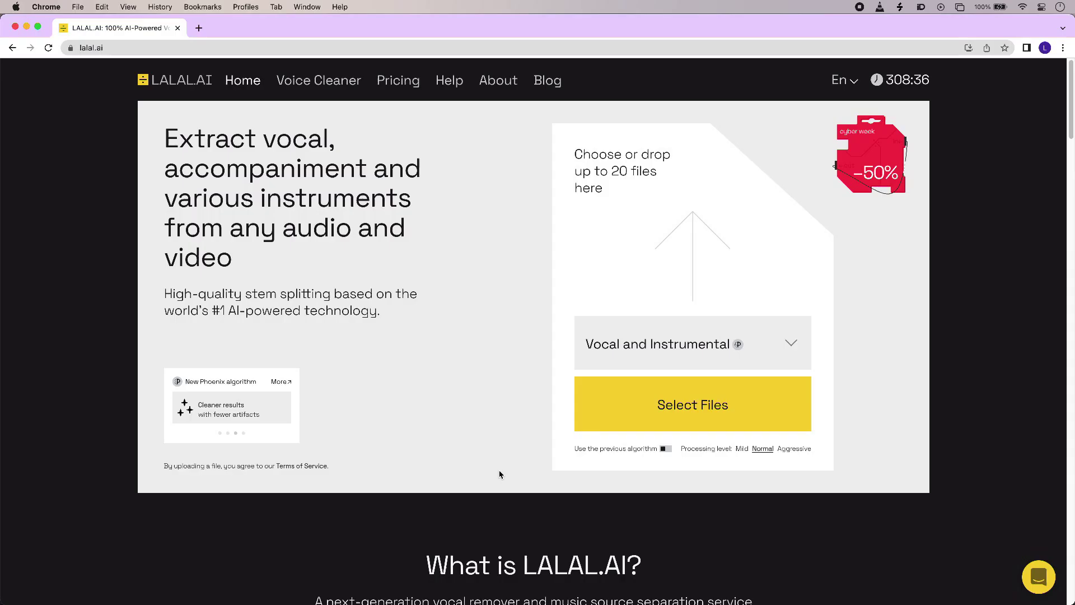
{"action": "mouse_move", "coordinate": [713, 342]}
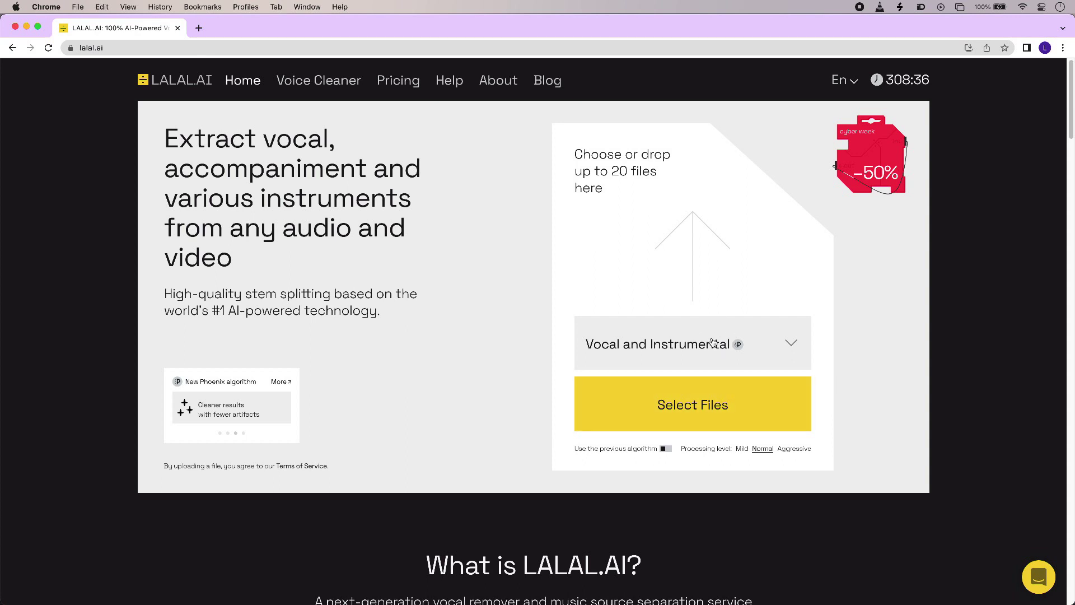
Expand LALAL.AI's 'Vocal and Instrumental' dropdown to list the stem separation types.
{"action": "left_click", "coordinate": [691, 343]}
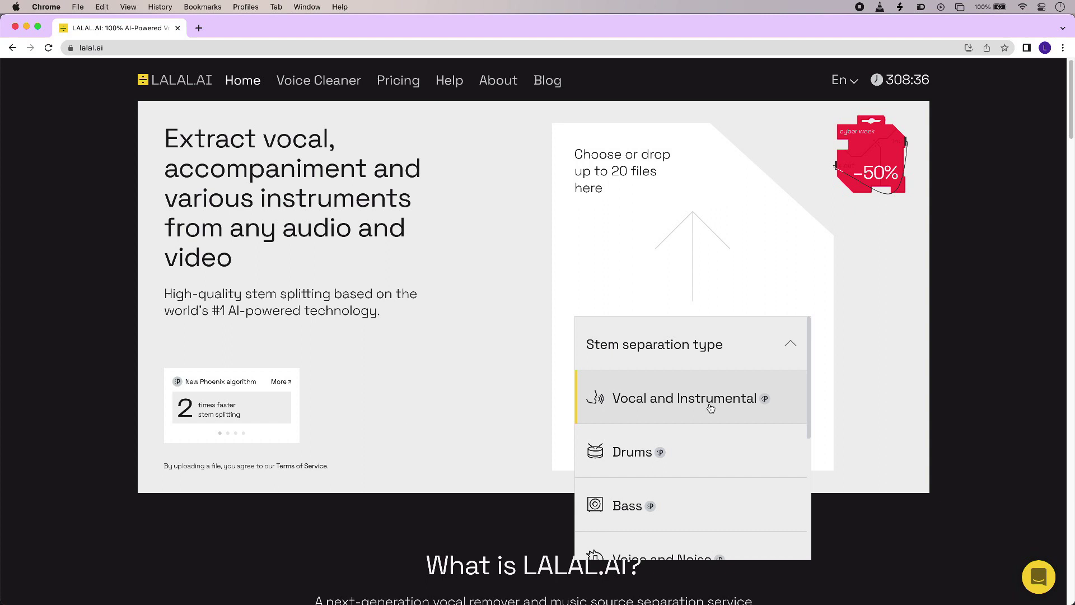
{"action": "mouse_move", "coordinate": [698, 455]}
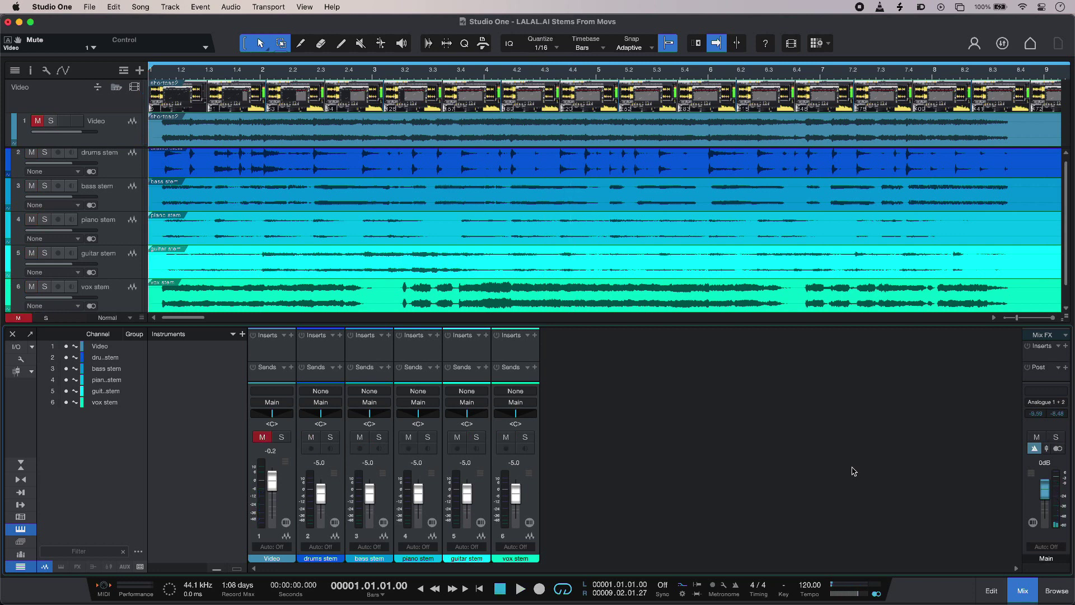
Solo the drums stem track and play it back alone.
{"action": "left_click", "coordinate": [520, 589]}
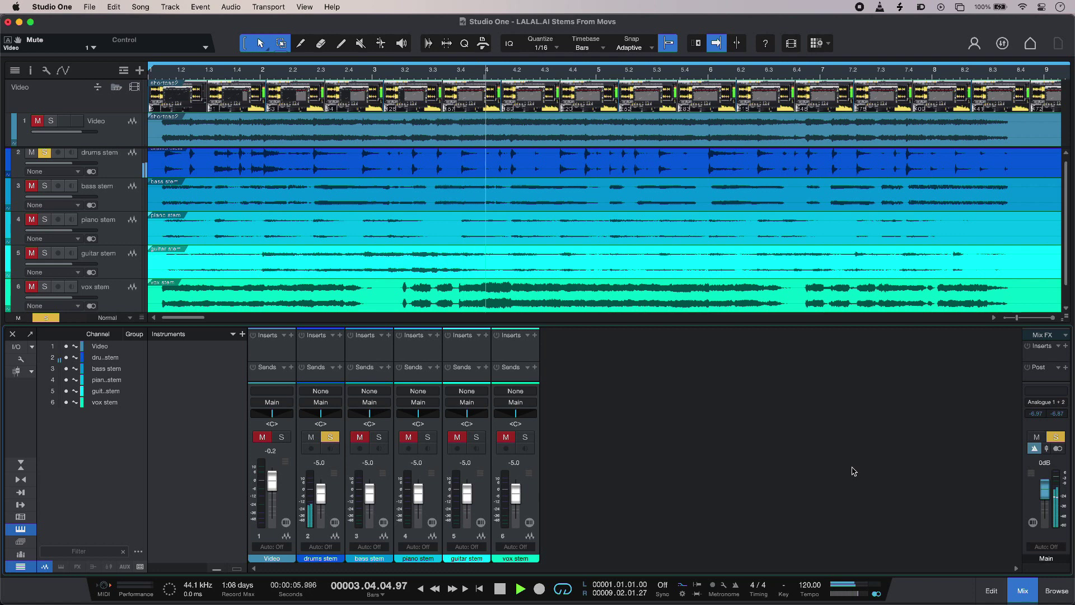
Solo and play the piano stem, then the vox stem from the start, then stop.
{"action": "left_click", "coordinate": [378, 437]}
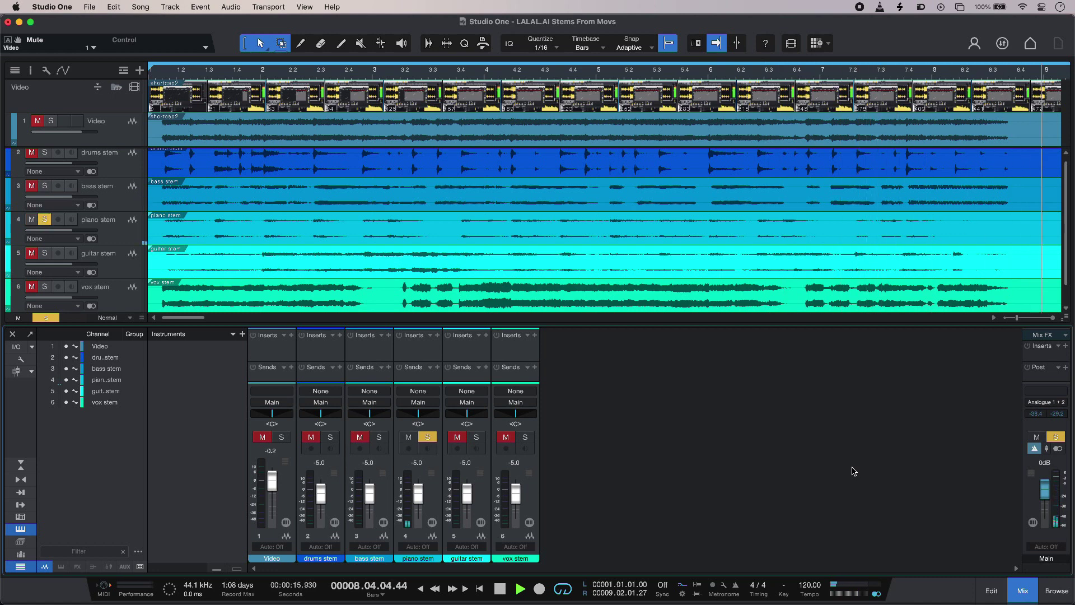
{"action": "left_click", "coordinate": [231, 69]}
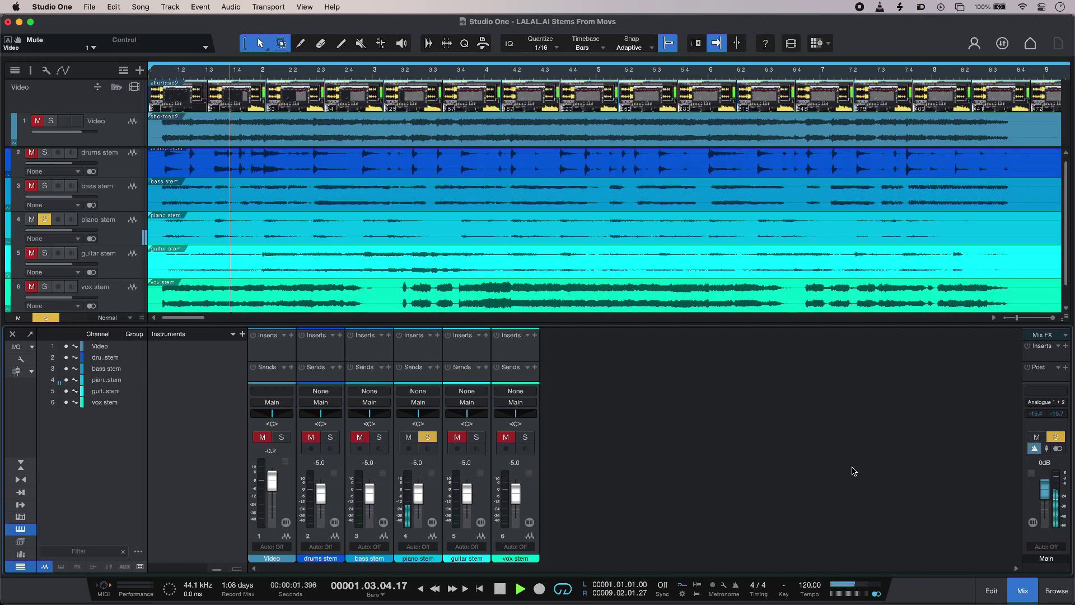
{"action": "left_click", "coordinate": [476, 437]}
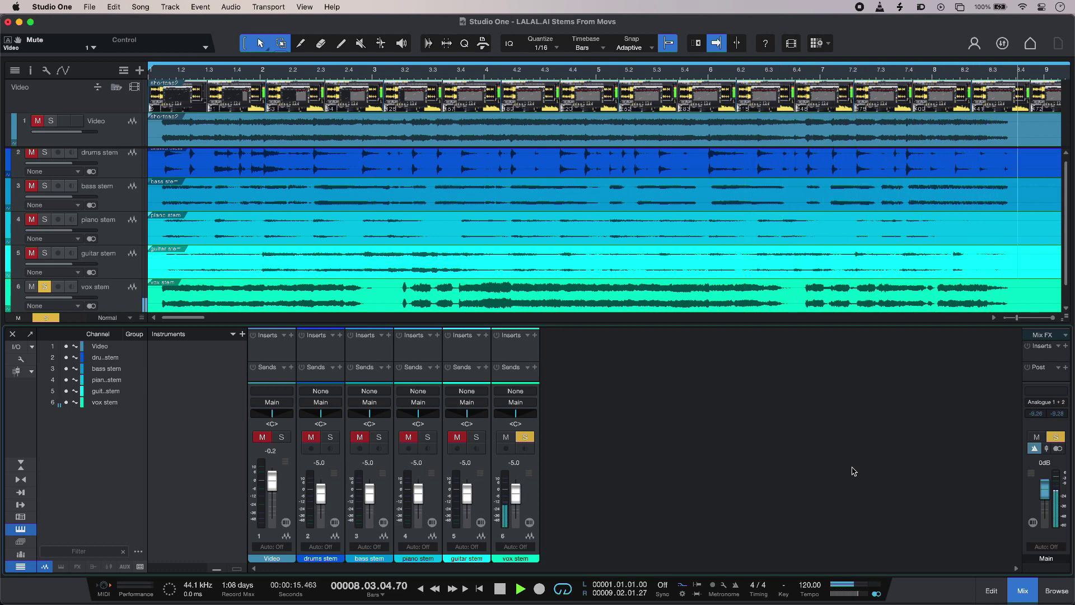
{"action": "left_click", "coordinate": [500, 589]}
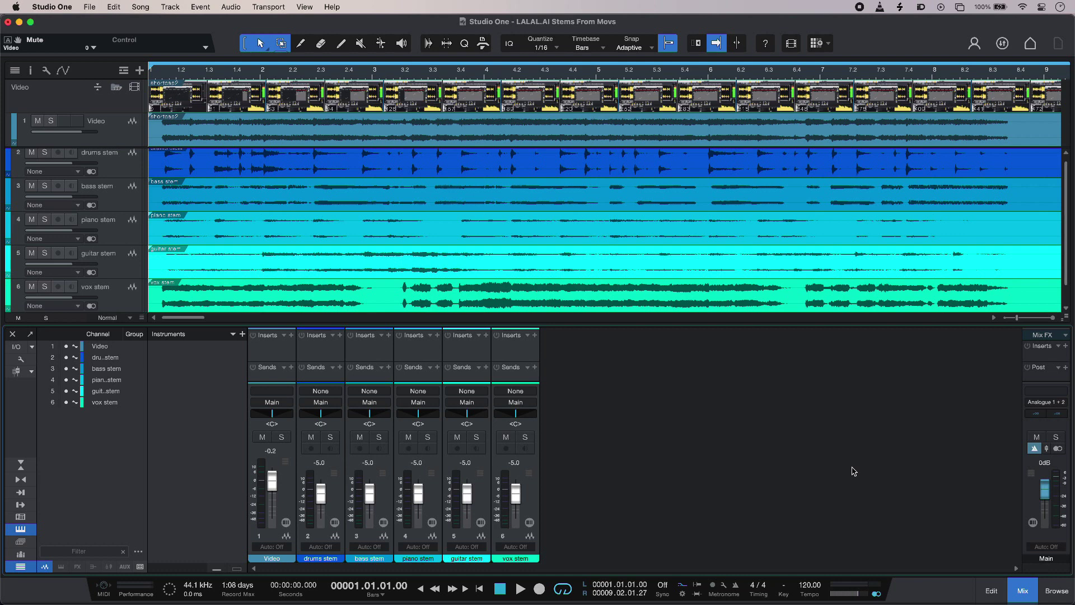
Mute the Video track and vox stem, play the instrumental stems, then stop.
{"action": "left_click", "coordinate": [32, 121]}
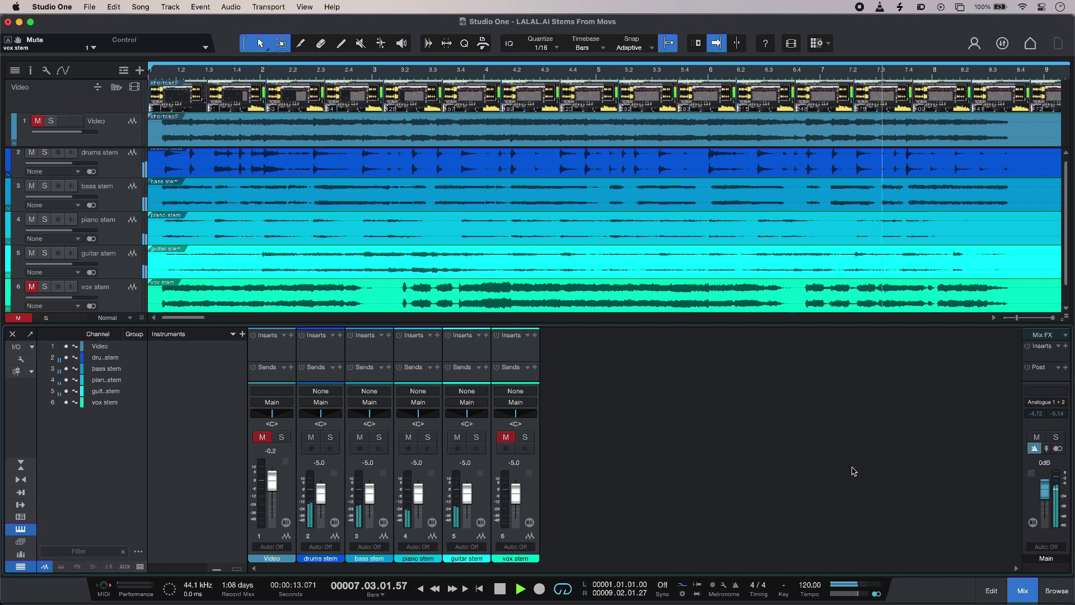
{"action": "left_click", "coordinate": [499, 589]}
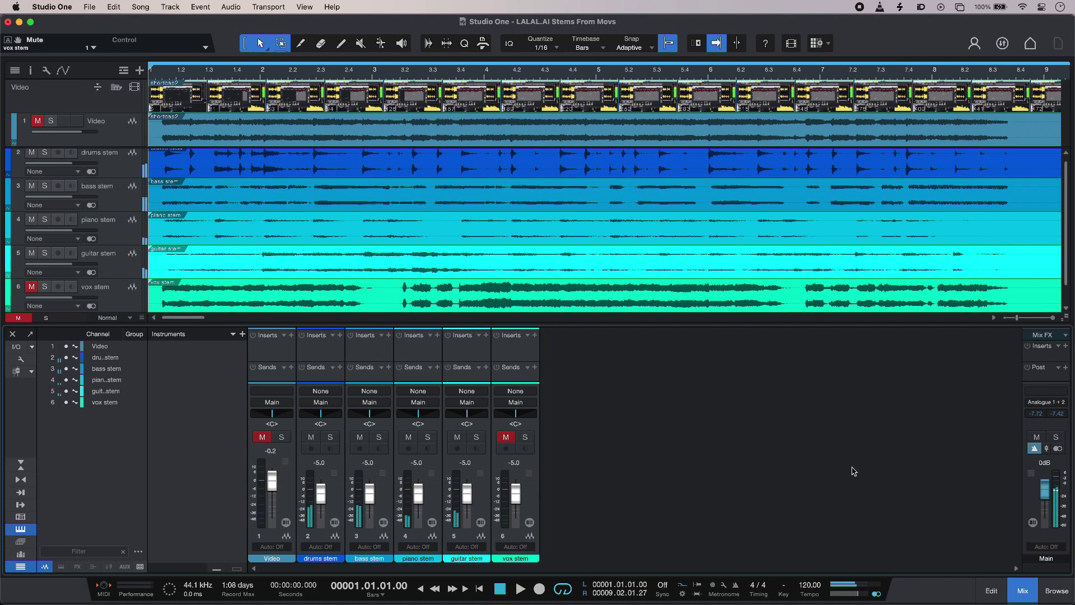